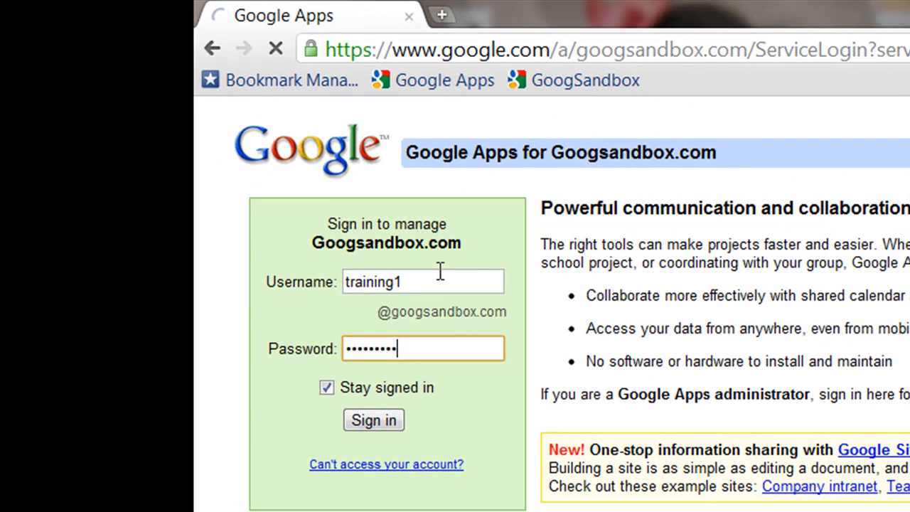
# Sign in to the Google Apps account to reach the services hub.
pyautogui.click(373, 419)
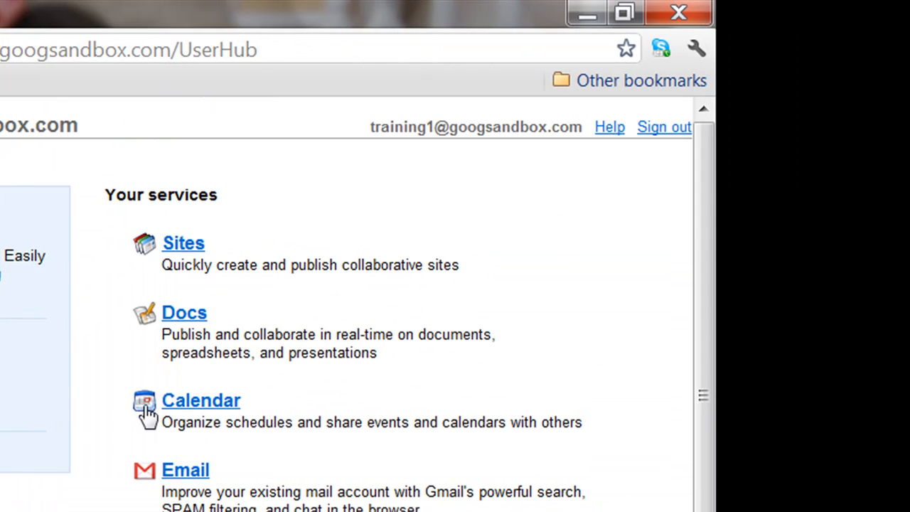
pyautogui.moveTo(190, 327)
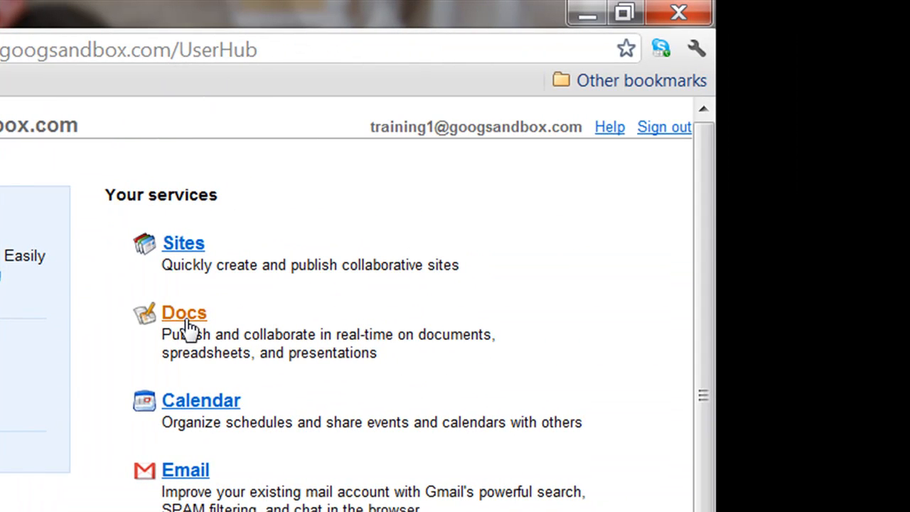
# Open Docs and create a new collection named 'Period 1 Math'.
pyautogui.click(183, 312)
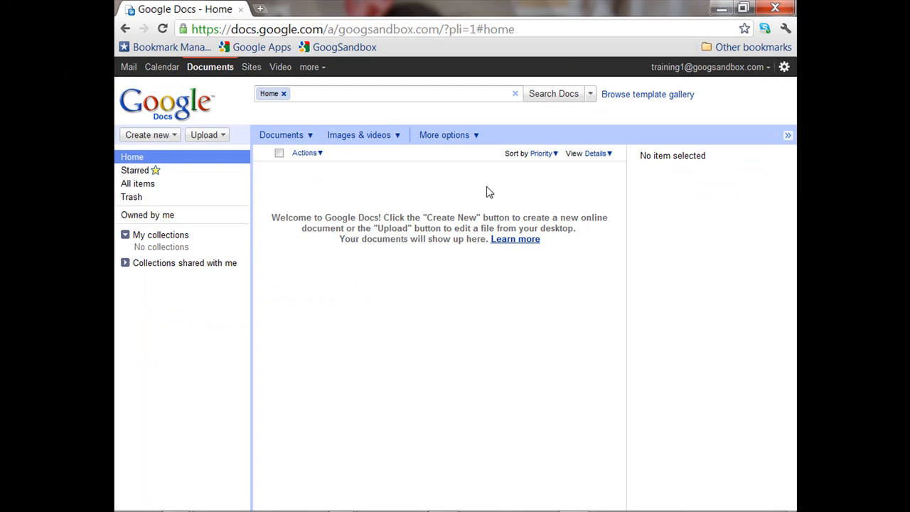
pyautogui.moveTo(166, 197)
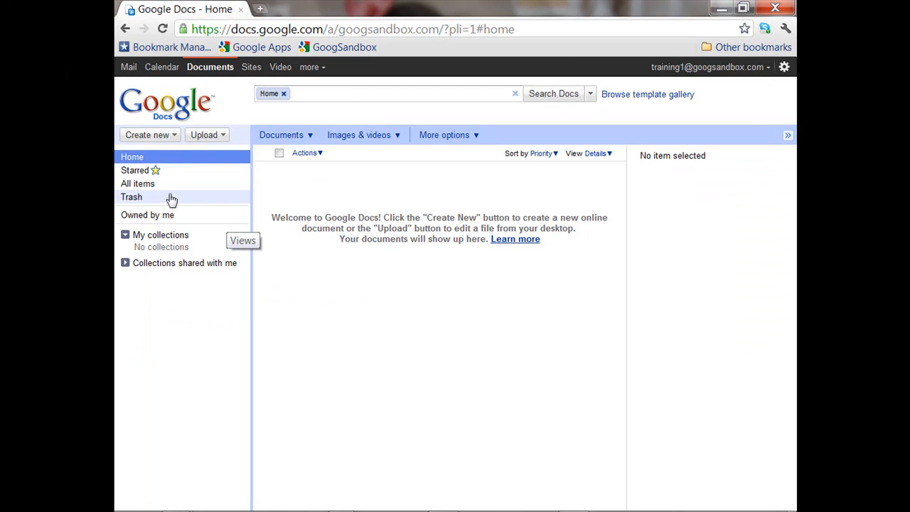
pyautogui.click(148, 134)
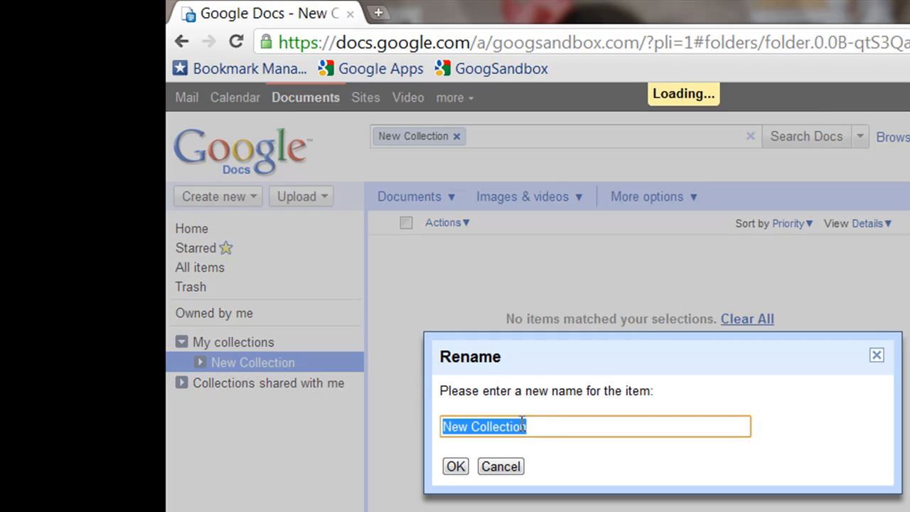
pyautogui.write('P')
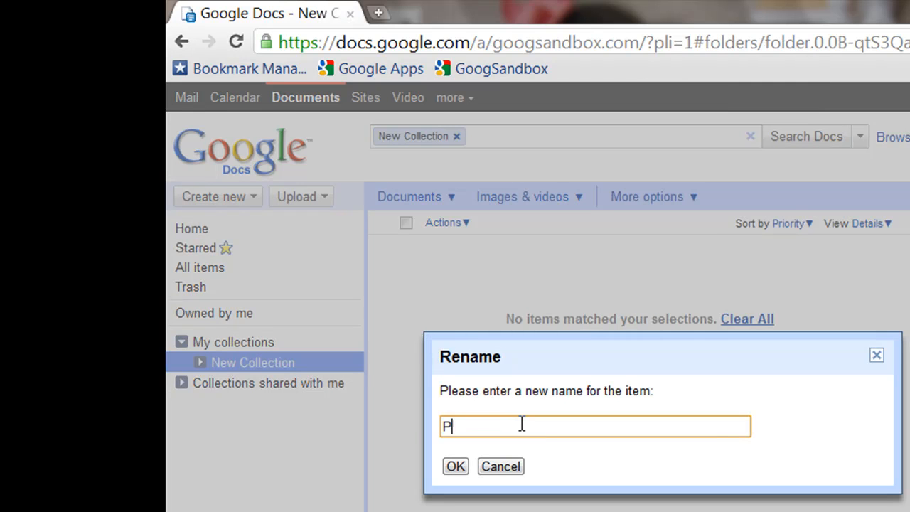
pyautogui.write('eriod 1 Math')
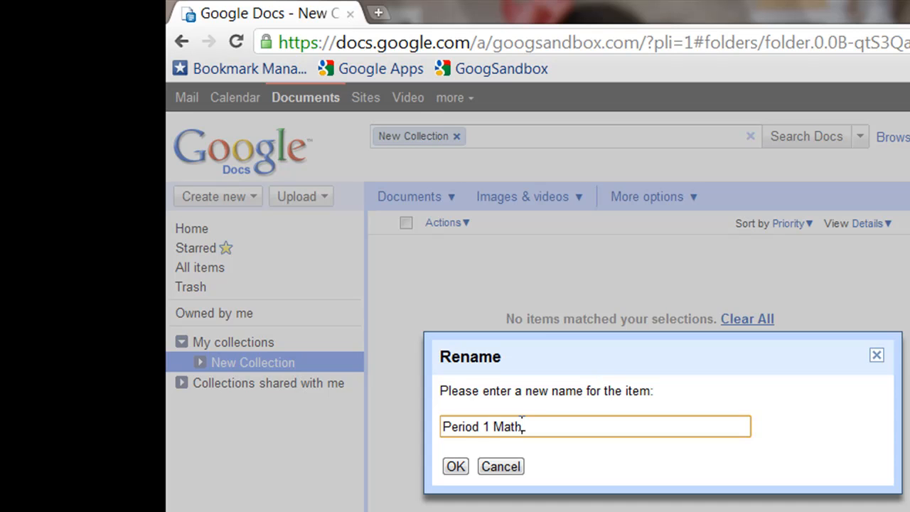
pyautogui.moveTo(456, 466)
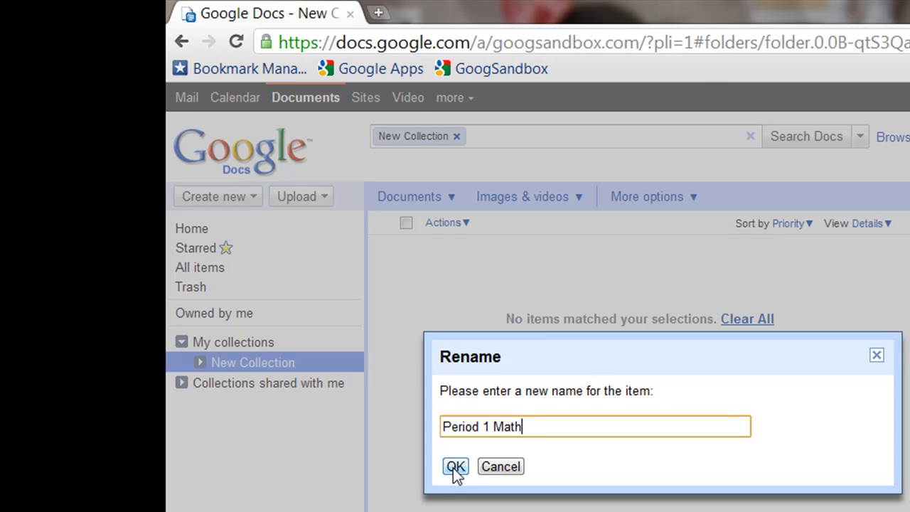
pyautogui.click(455, 466)
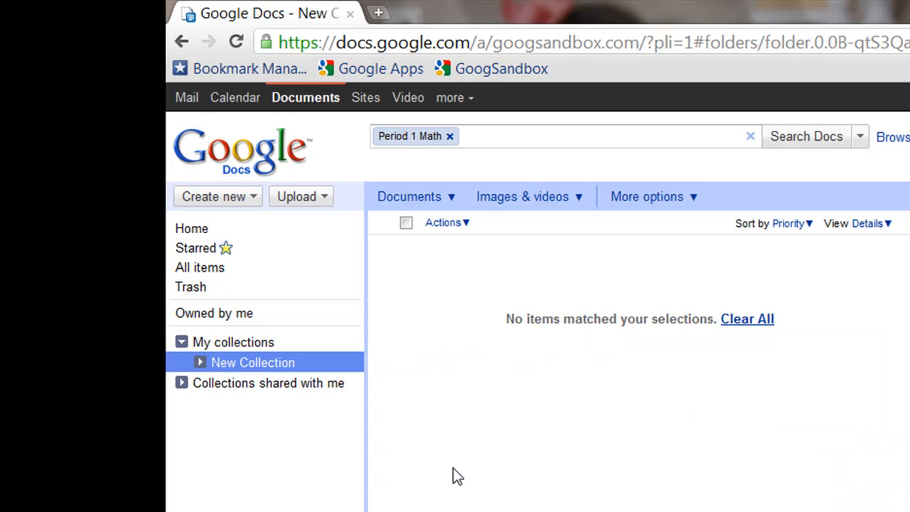
pyautogui.moveTo(319, 121)
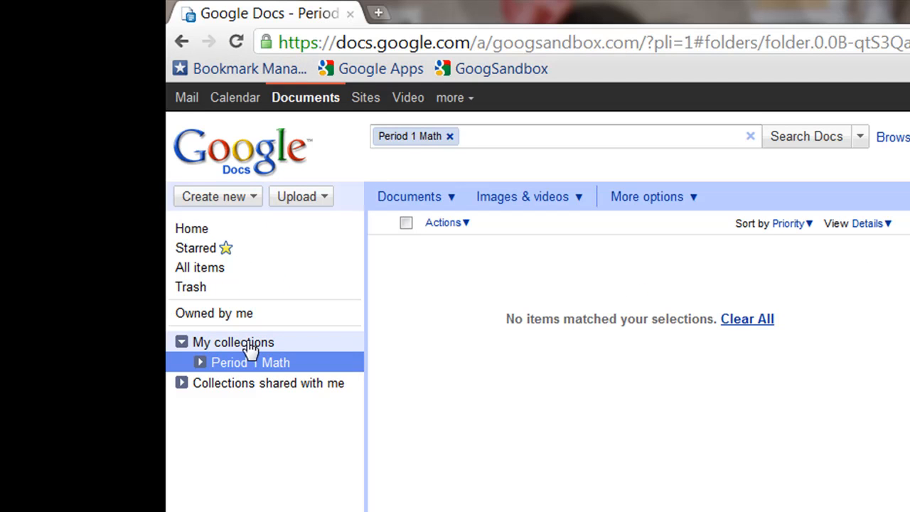
# From My collections, create another collection and name it 'Period 2 Math'.
pyautogui.click(233, 342)
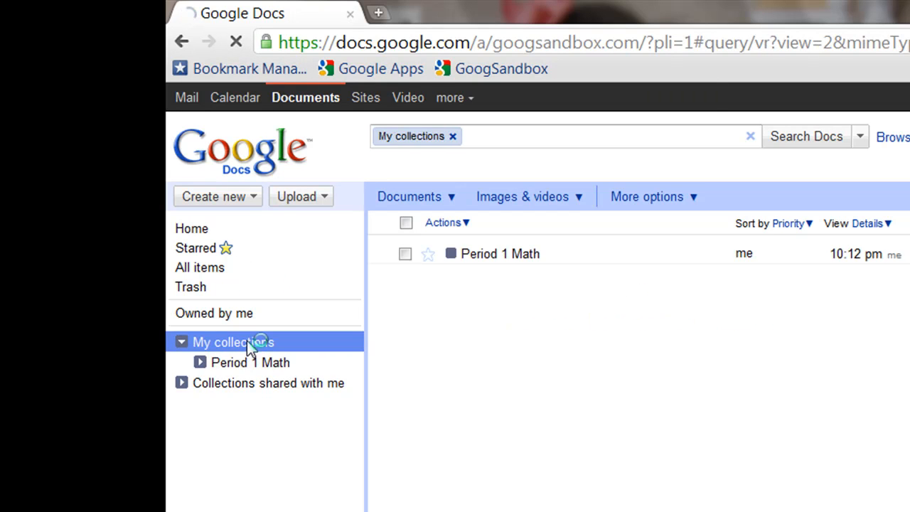
pyautogui.click(217, 196)
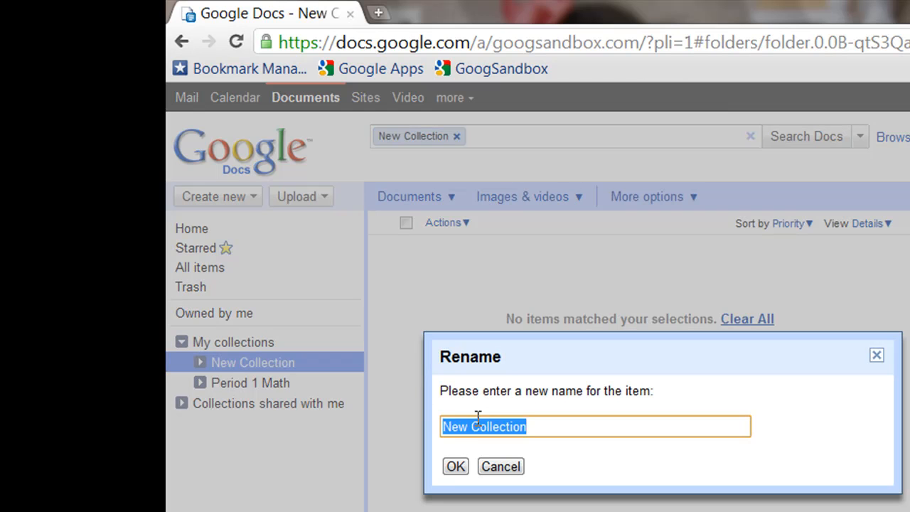
pyautogui.write('Period 2 Math')
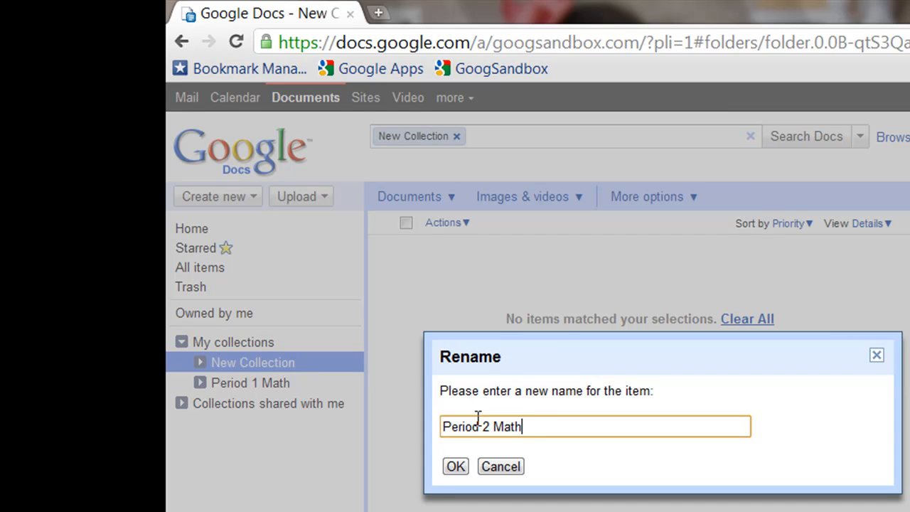
pyautogui.click(455, 466)
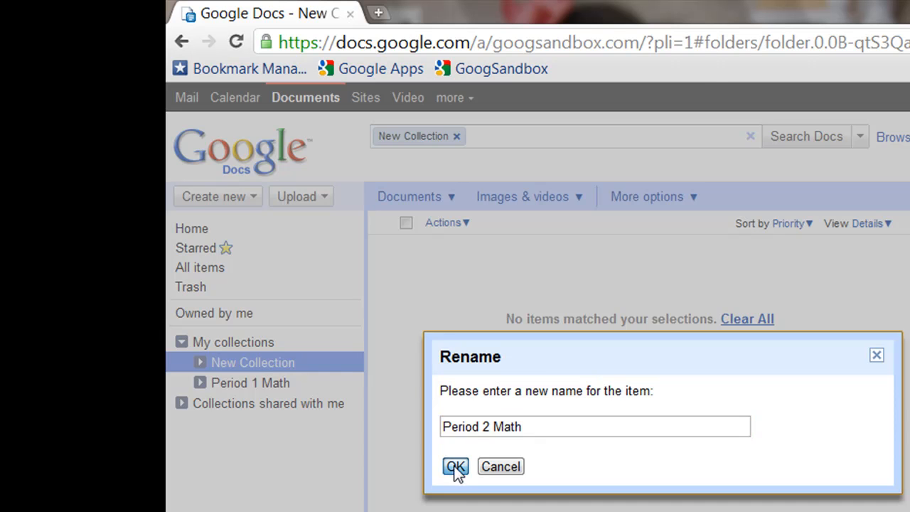
pyautogui.click(455, 466)
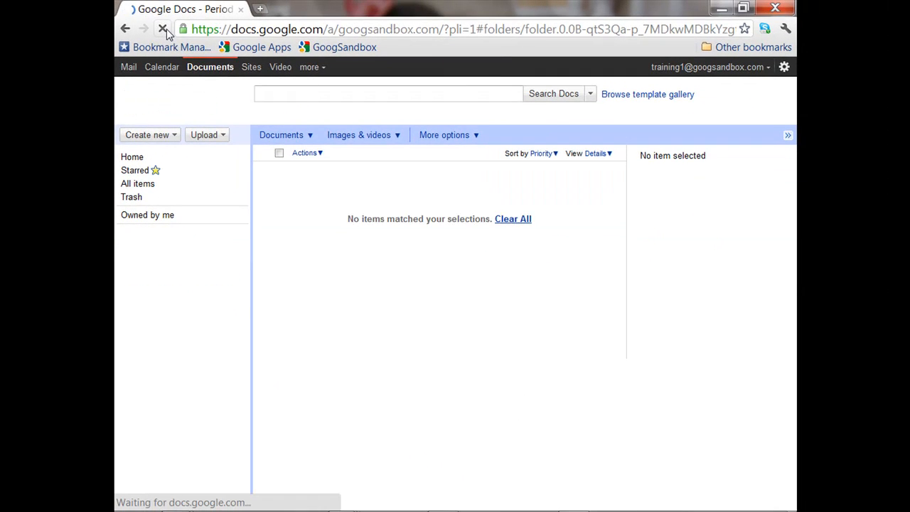
# Reload Docs, then star the Period 2 Math collection and color it blue.
pyautogui.click(172, 262)
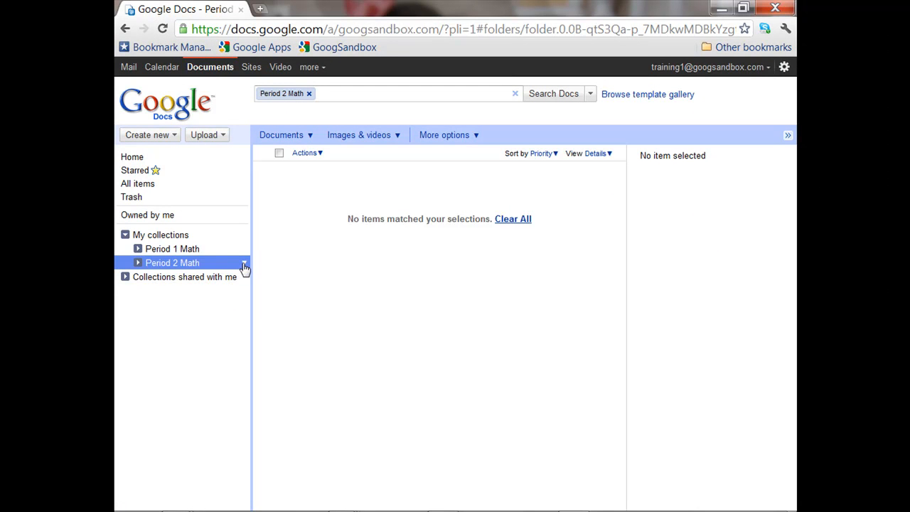
pyautogui.click(244, 263)
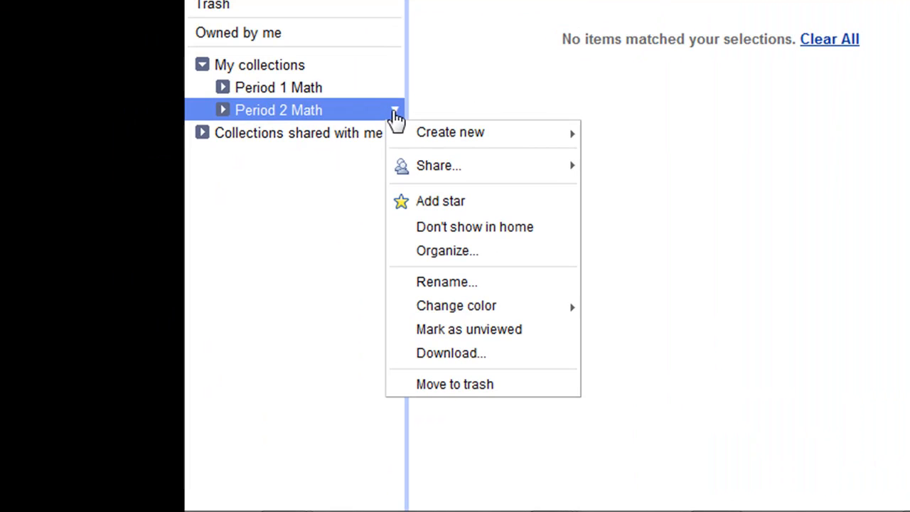
pyautogui.moveTo(430, 207)
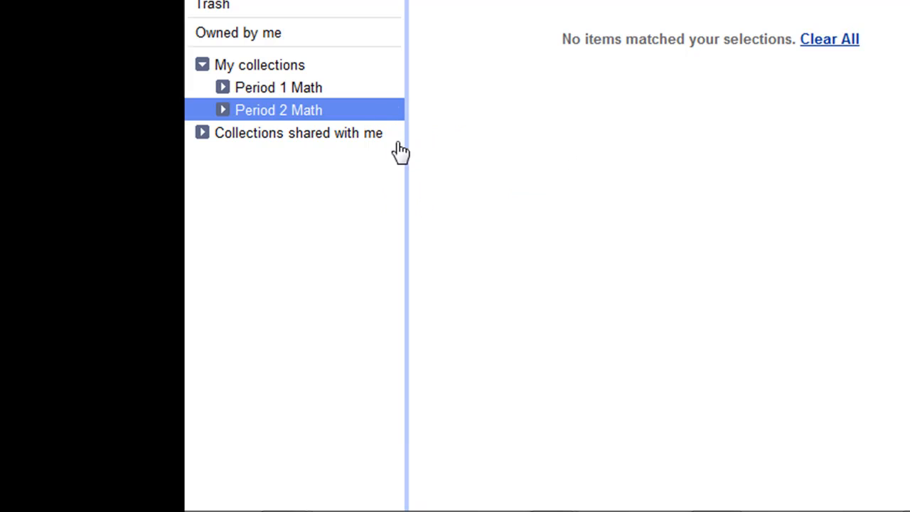
pyautogui.click(390, 109)
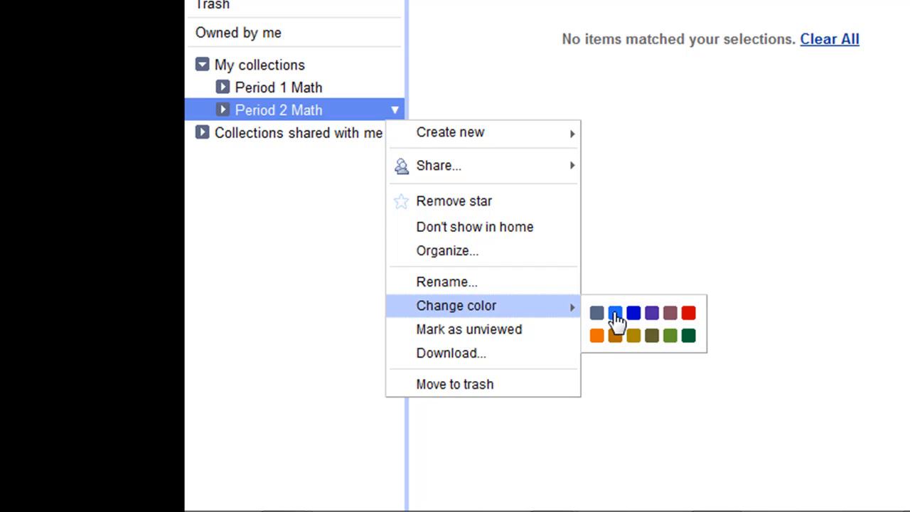
pyautogui.click(616, 312)
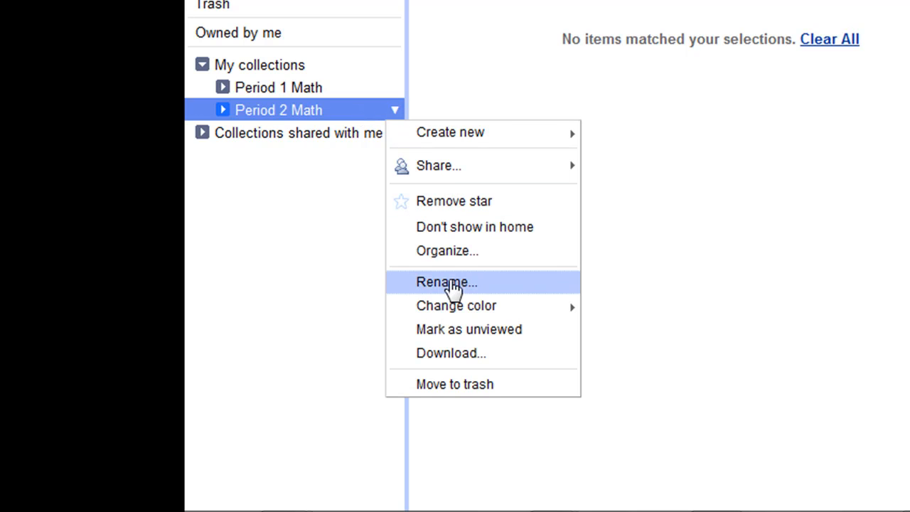
pyautogui.moveTo(487, 132)
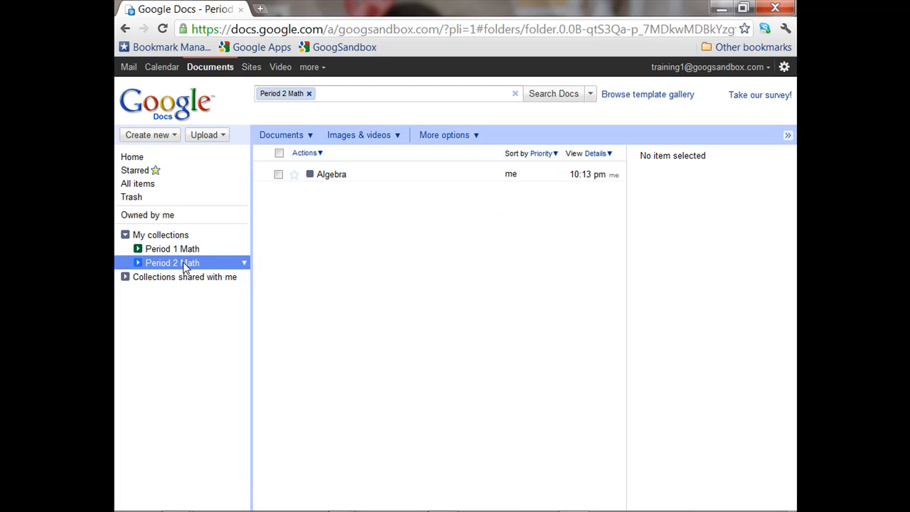
pyautogui.moveTo(163, 135)
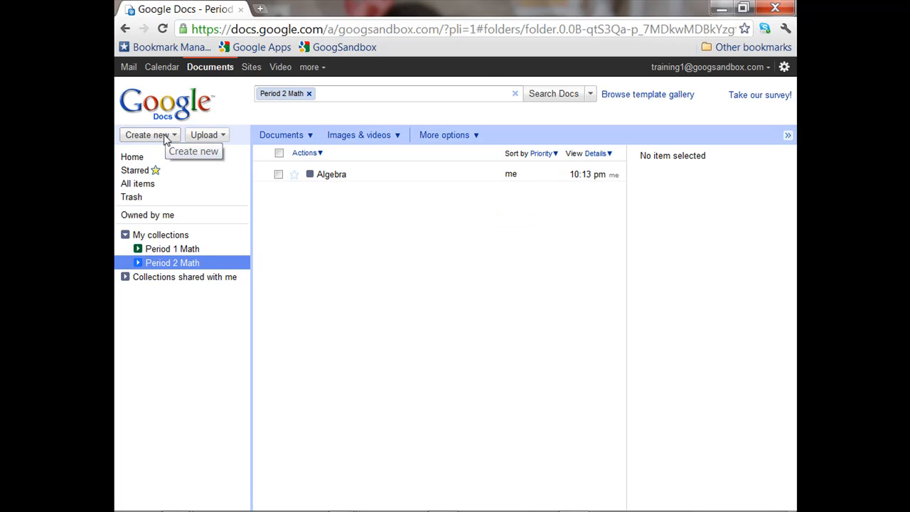
# Create a new collection named 'Period 4 Math' inside Period 2 Math.
pyautogui.click(148, 134)
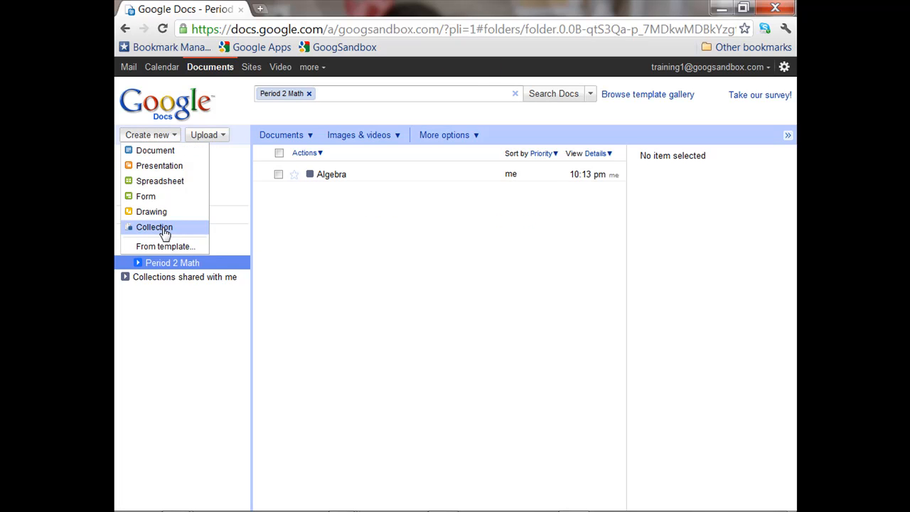
pyautogui.click(154, 227)
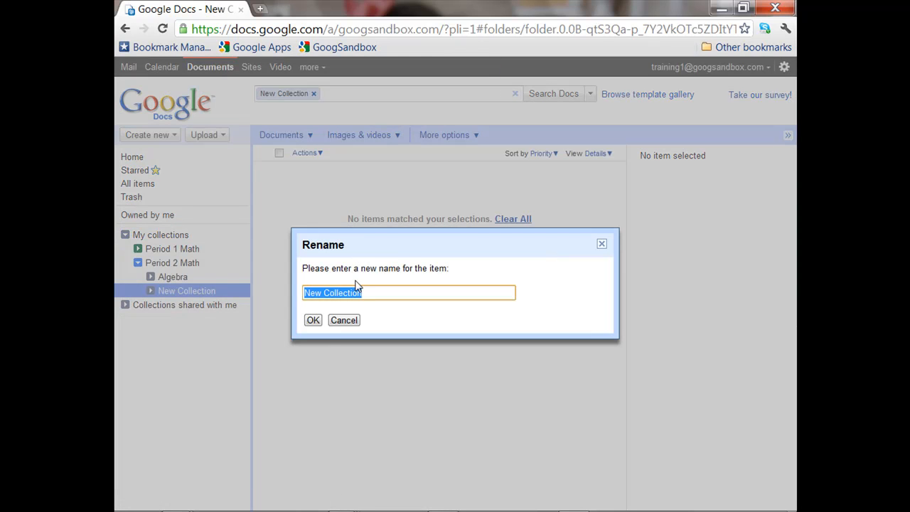
pyautogui.write('Period')
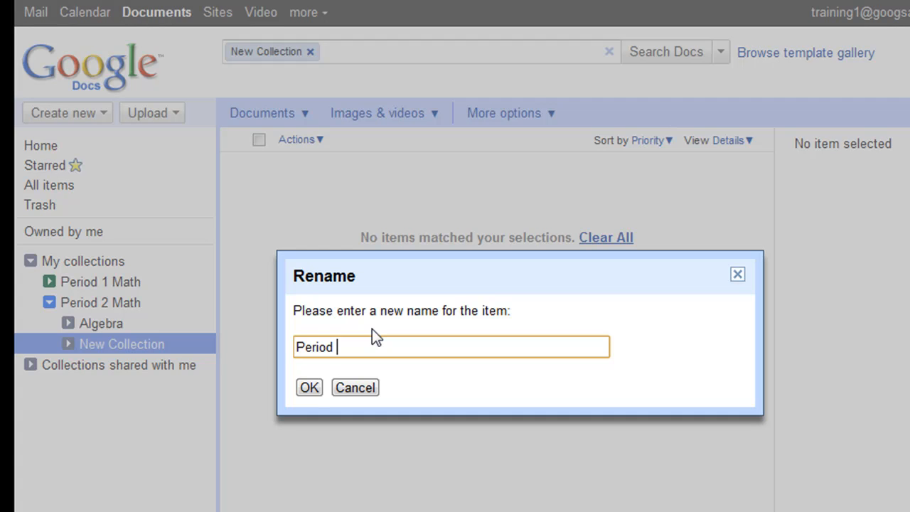
pyautogui.write('4')
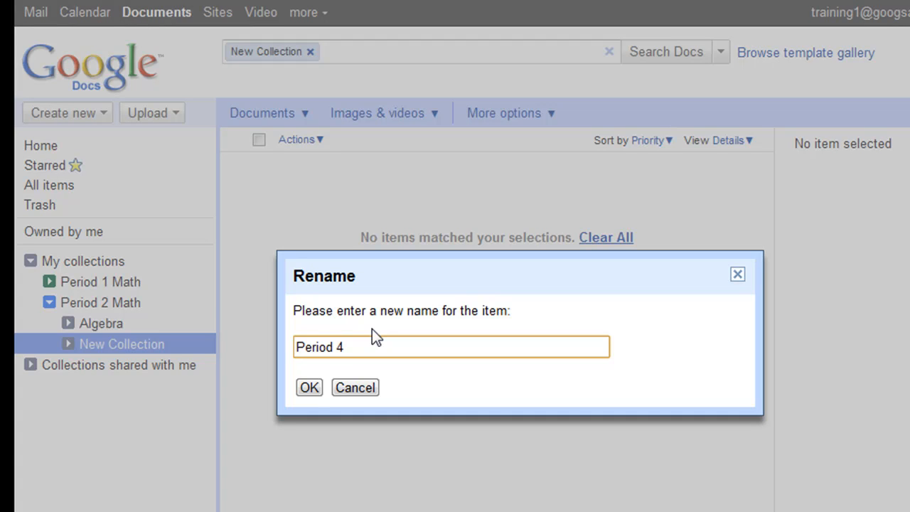
pyautogui.write('Math')
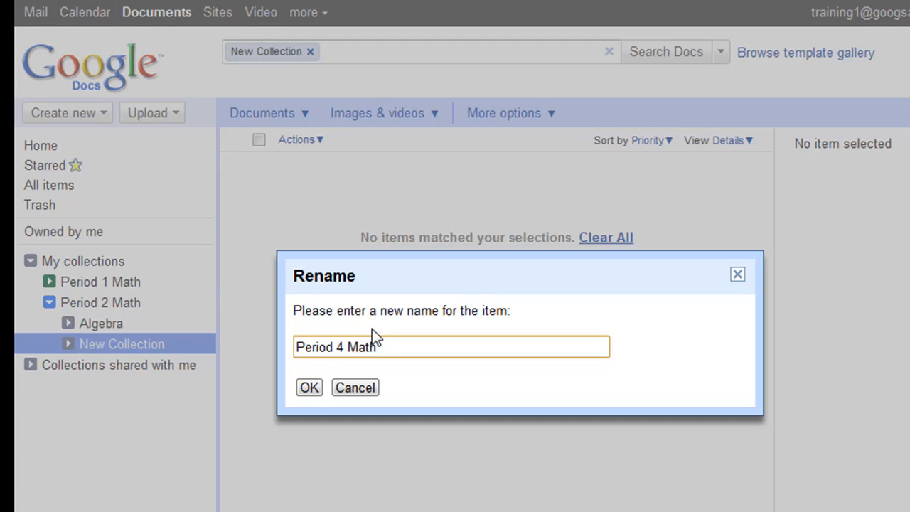
pyautogui.click(308, 387)
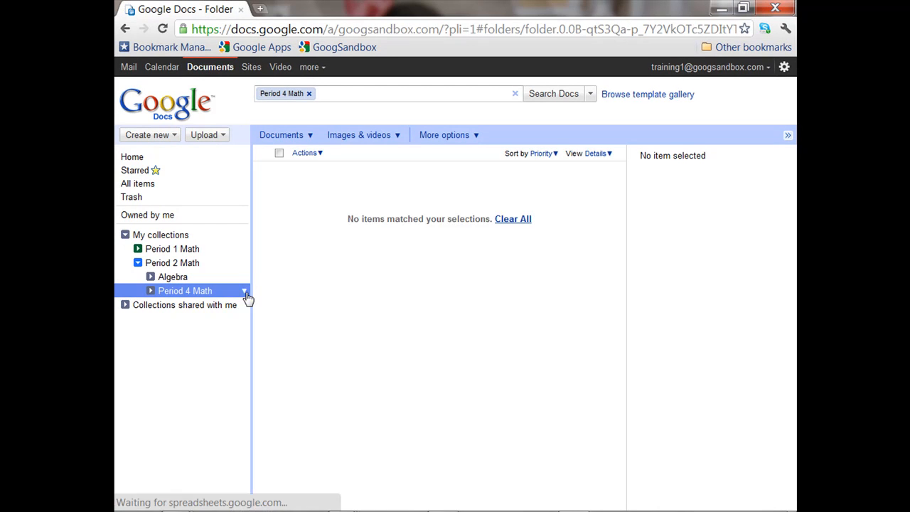
# Move Period 4 Math out of Period 2 Math to the top level of My collections.
pyautogui.click(244, 291)
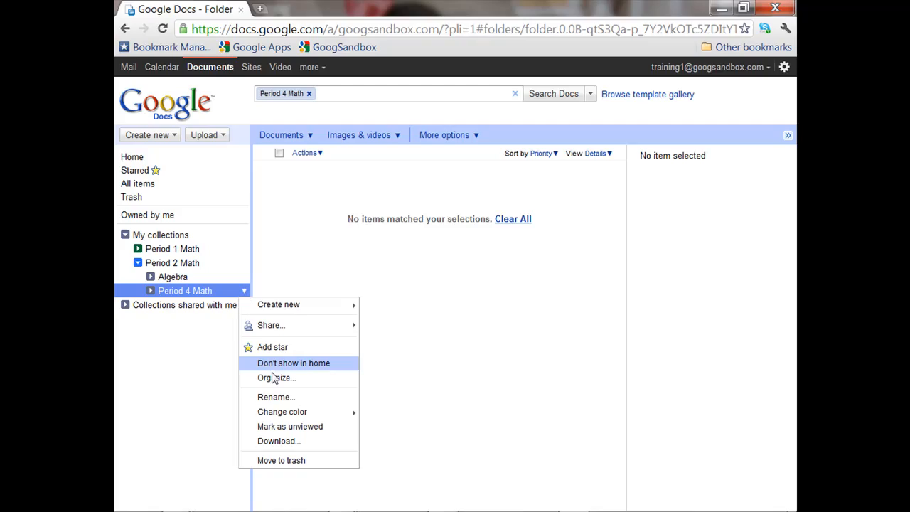
pyautogui.click(275, 378)
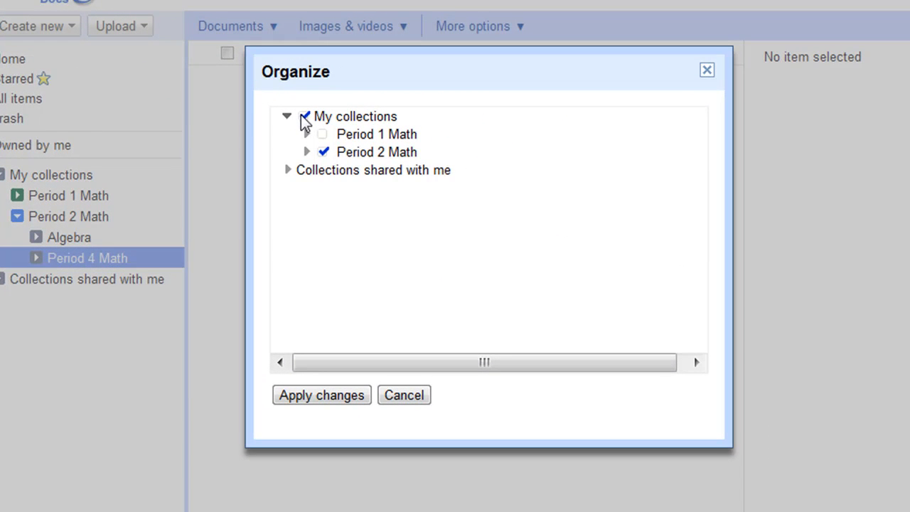
pyautogui.click(303, 115)
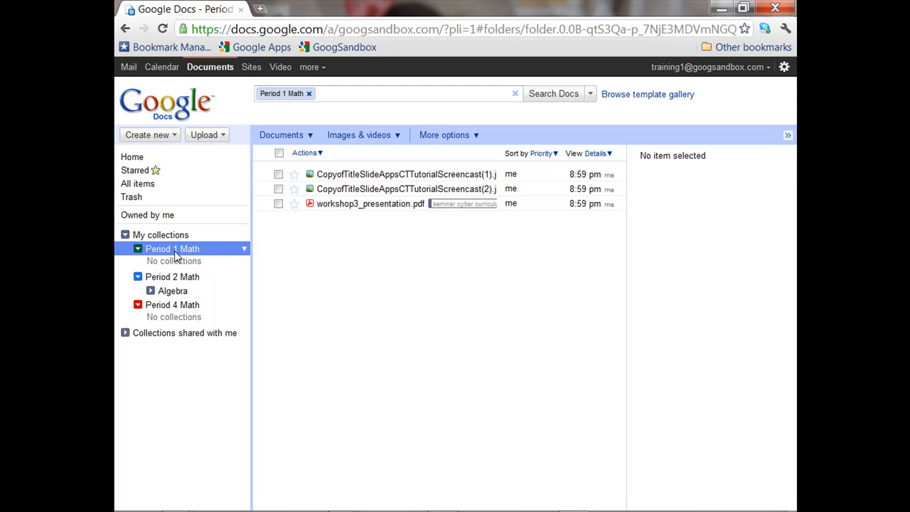
pyautogui.moveTo(551, 158)
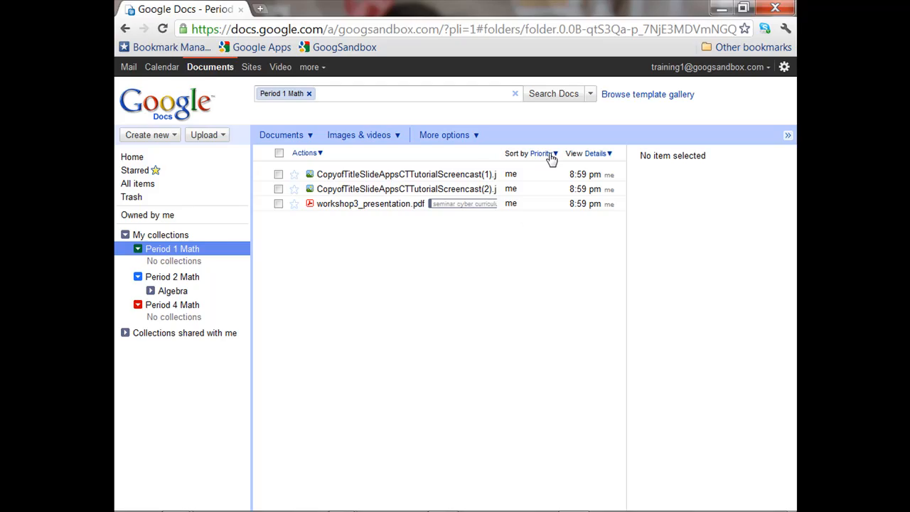
# Sort Period 1 Math by last modified, last opened, title, then Priority, and switch to List view.
pyautogui.click(542, 152)
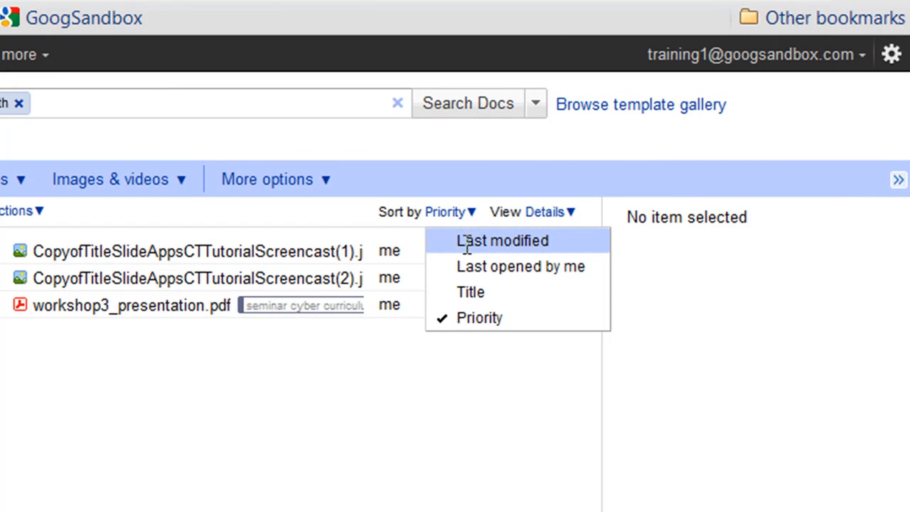
pyautogui.click(499, 240)
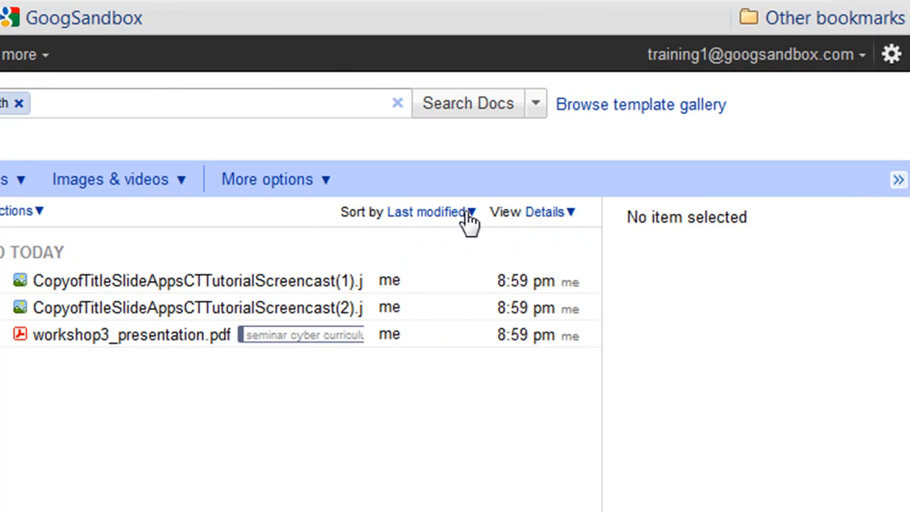
pyautogui.click(470, 212)
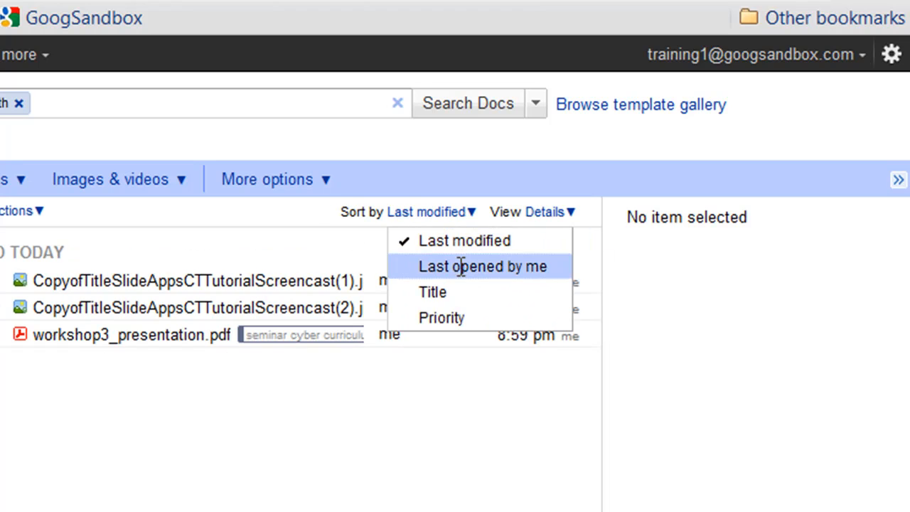
pyautogui.click(484, 267)
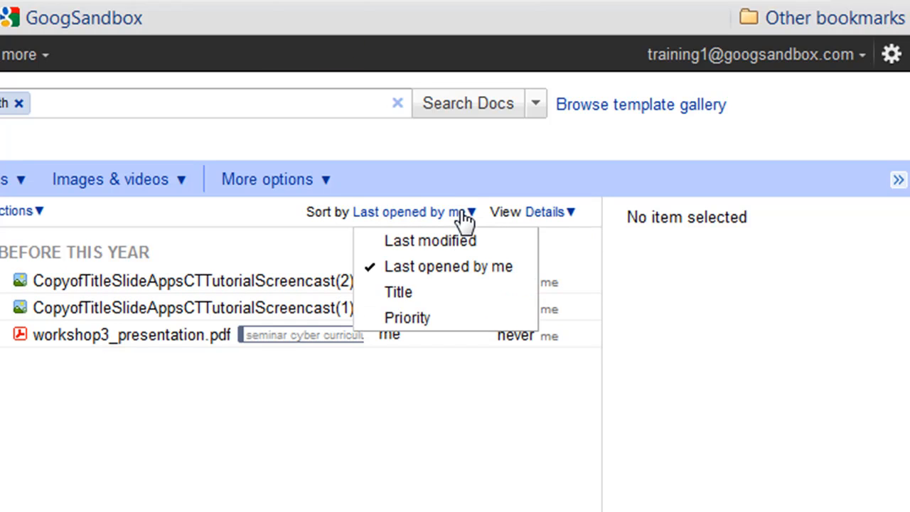
pyautogui.click(397, 292)
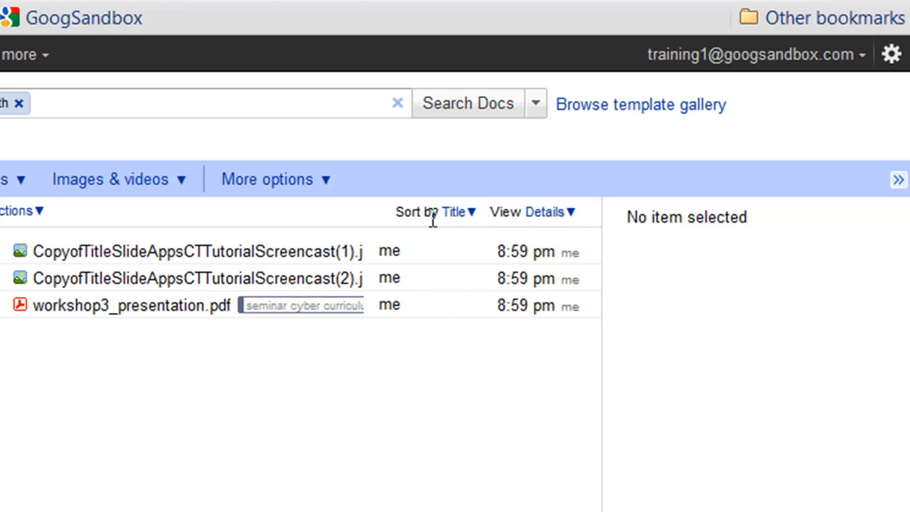
pyautogui.click(455, 212)
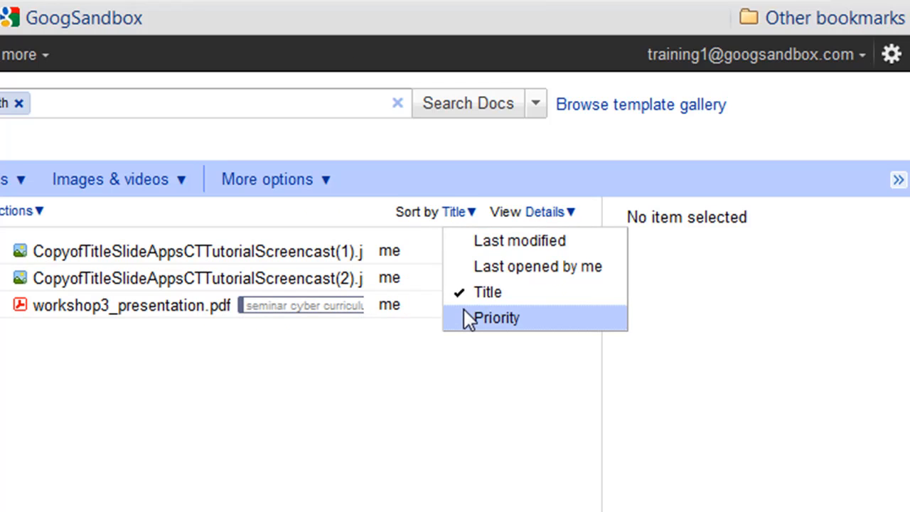
pyautogui.click(496, 318)
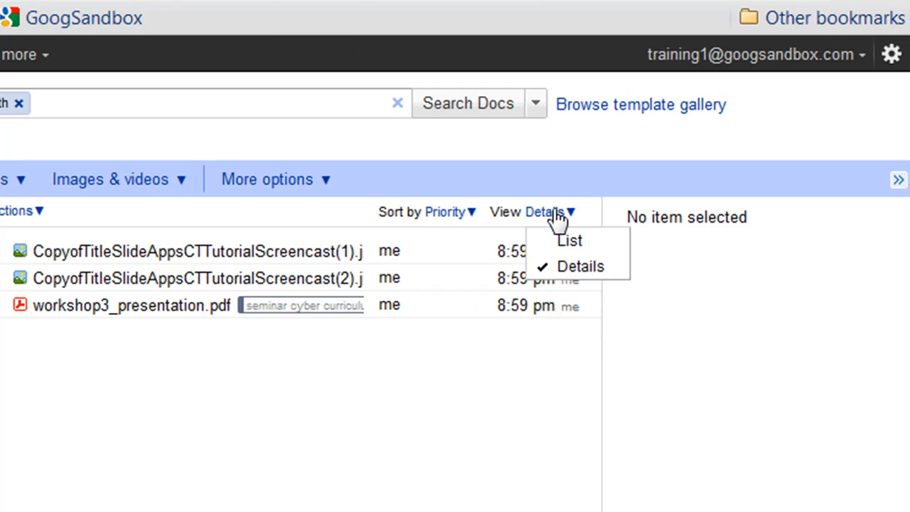
pyautogui.click(567, 240)
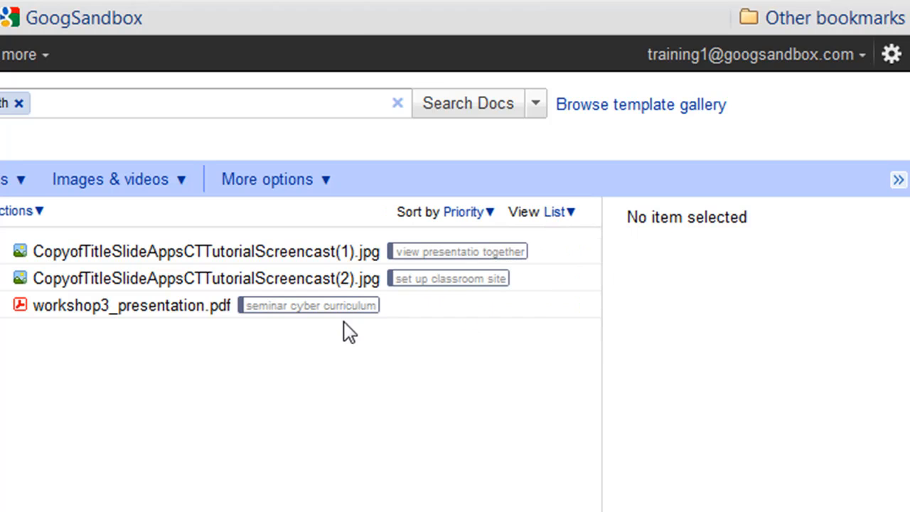